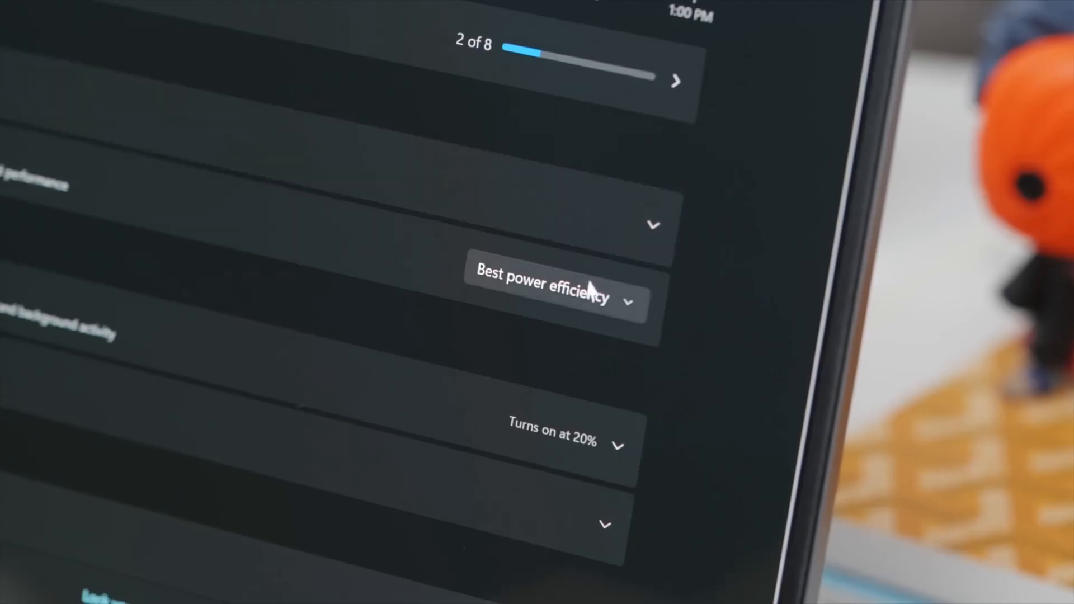
Step: Open AI Zone in Acer Care Center and scroll past AlterView to the GIMP card
{"action": "left_click", "coordinate": [555, 298]}
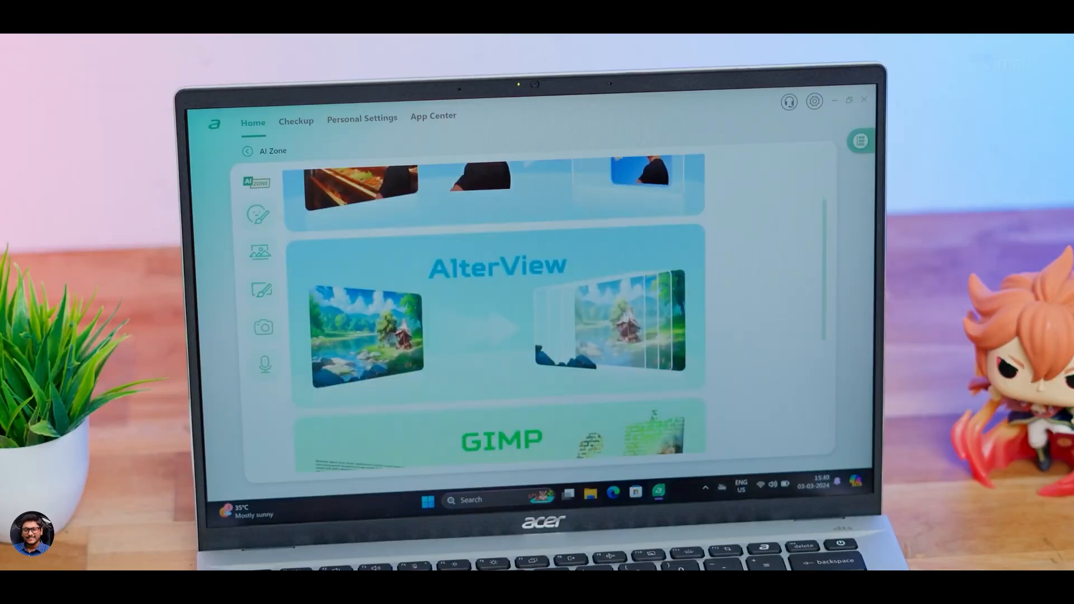
{"action": "scroll", "scroll_direction": "down", "scroll_amount": 3}
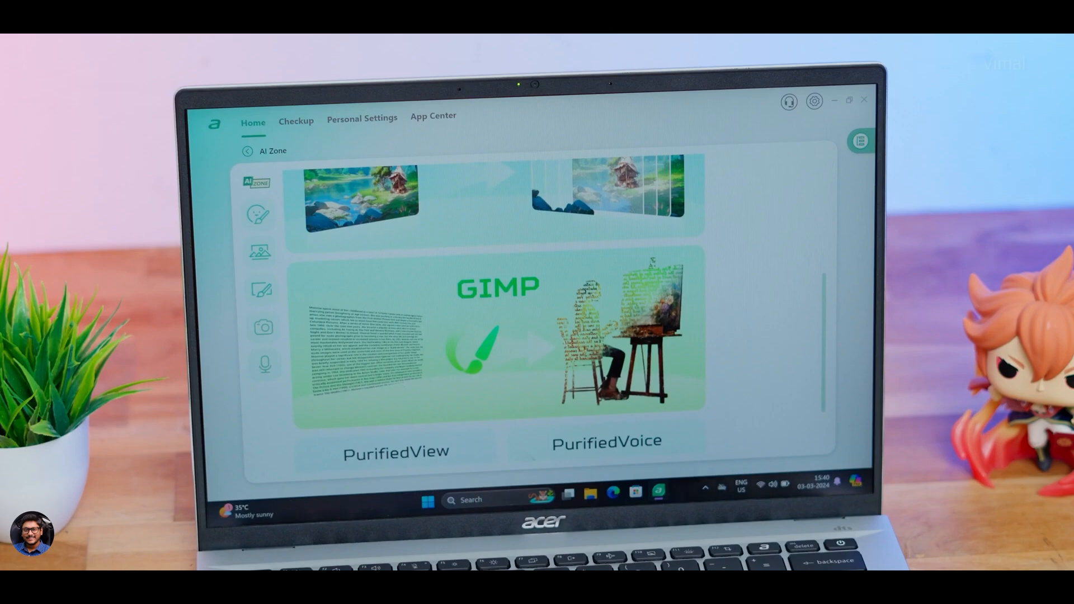